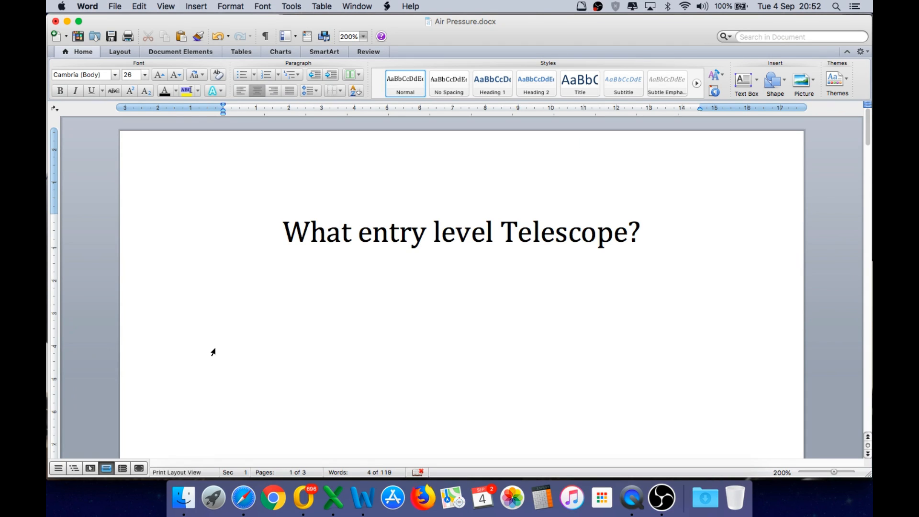
- View the NexStar 4SE page in Safari, then show the IMG_0968.MOV clip in QuickTime
{"action": "left_click", "coordinate": [463, 273]}
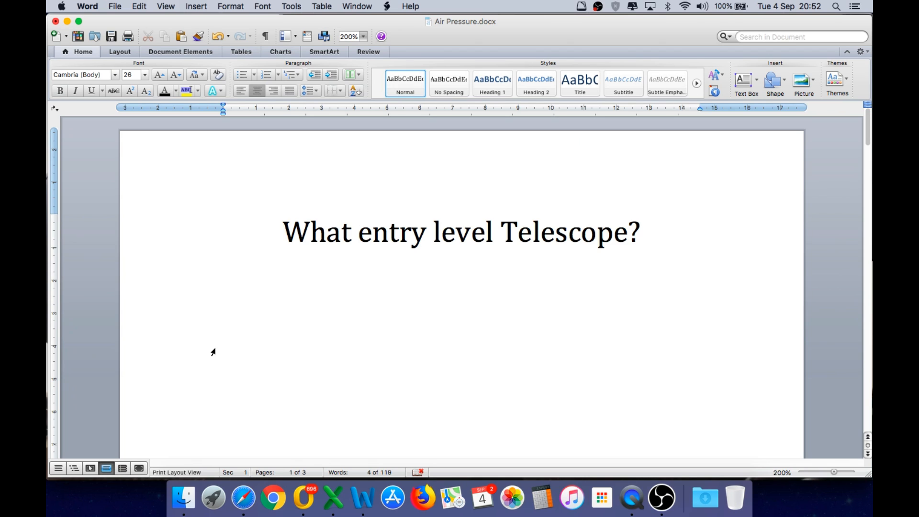
{"action": "left_click", "coordinate": [463, 274]}
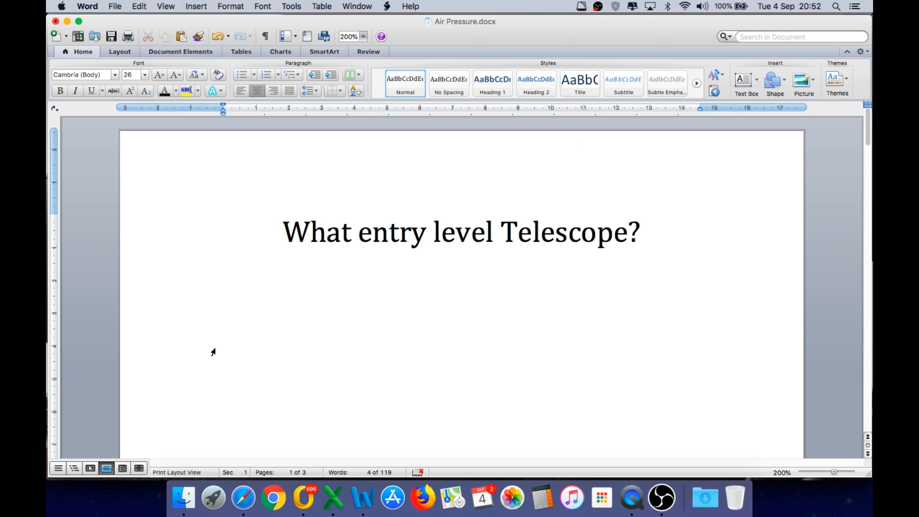
{"action": "left_click", "coordinate": [463, 274]}
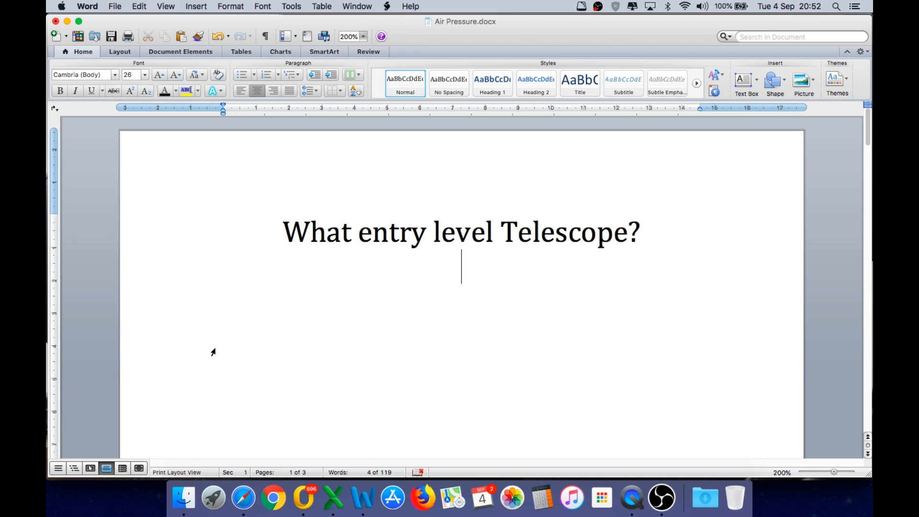
{"action": "mouse_move", "coordinate": [572, 498]}
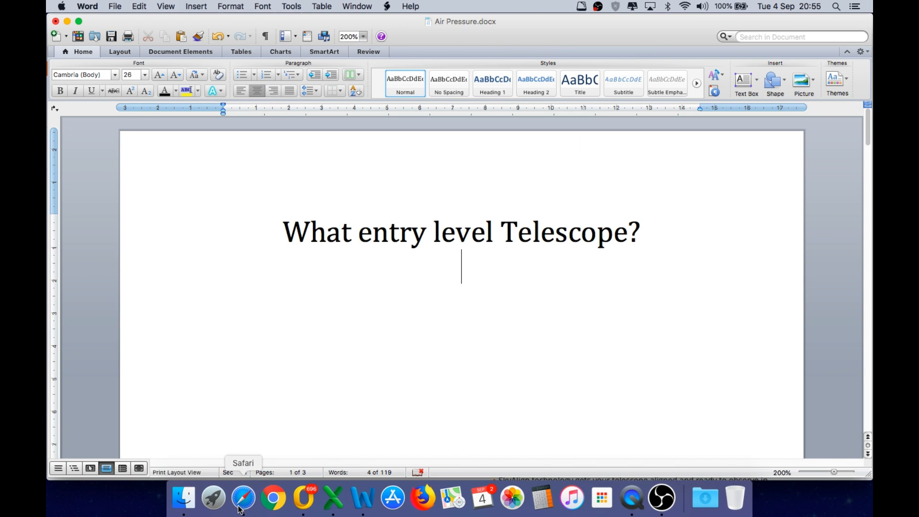
{"action": "left_click", "coordinate": [243, 503]}
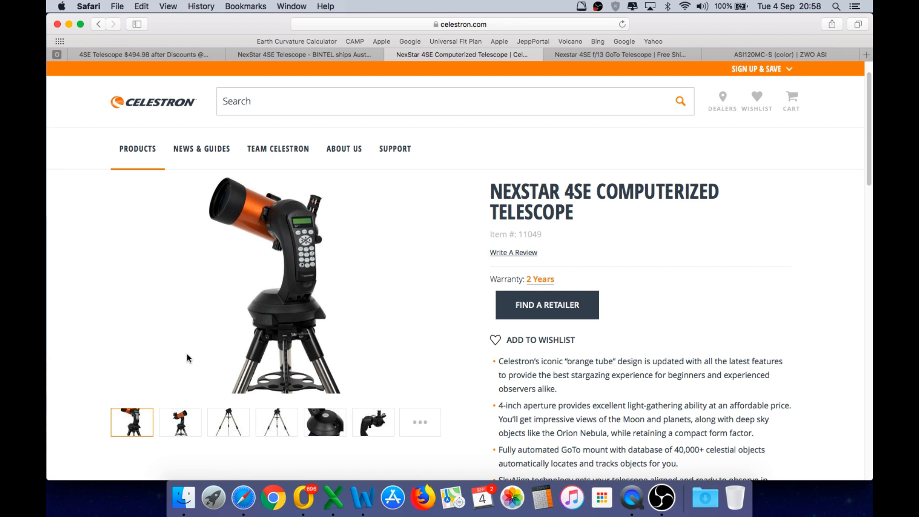
{"action": "mouse_move", "coordinate": [392, 498]}
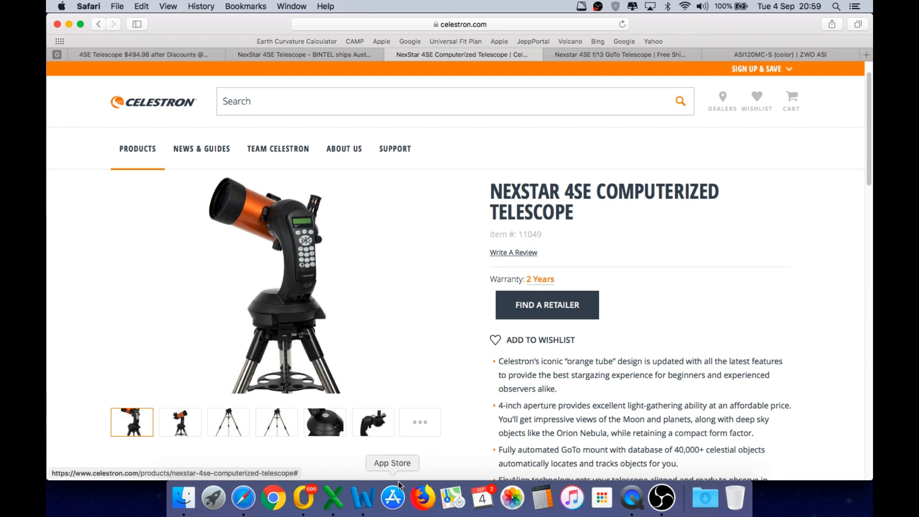
{"action": "left_click", "coordinate": [361, 502]}
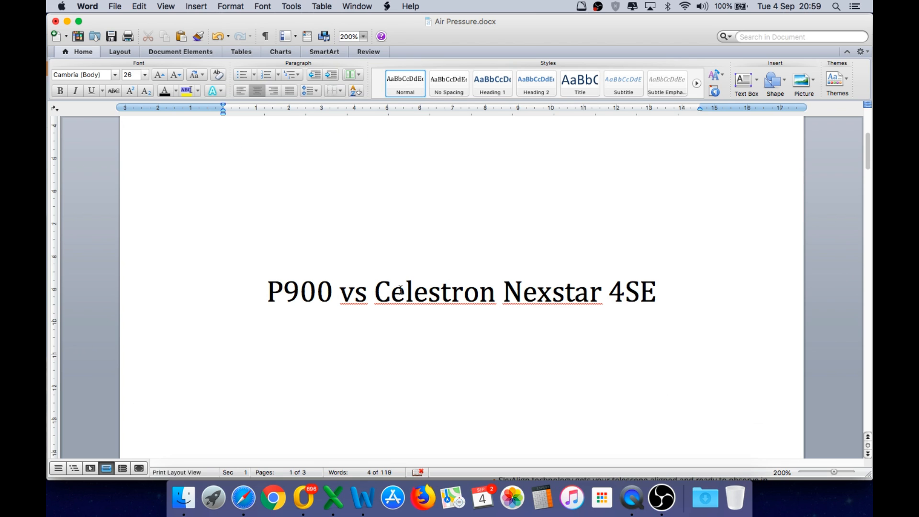
{"action": "left_click", "coordinate": [632, 498]}
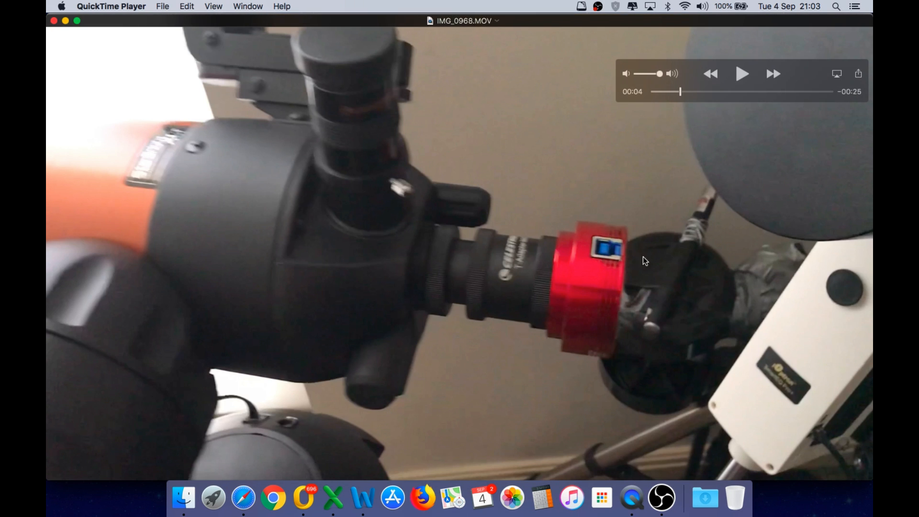
{"action": "mouse_move", "coordinate": [608, 211]}
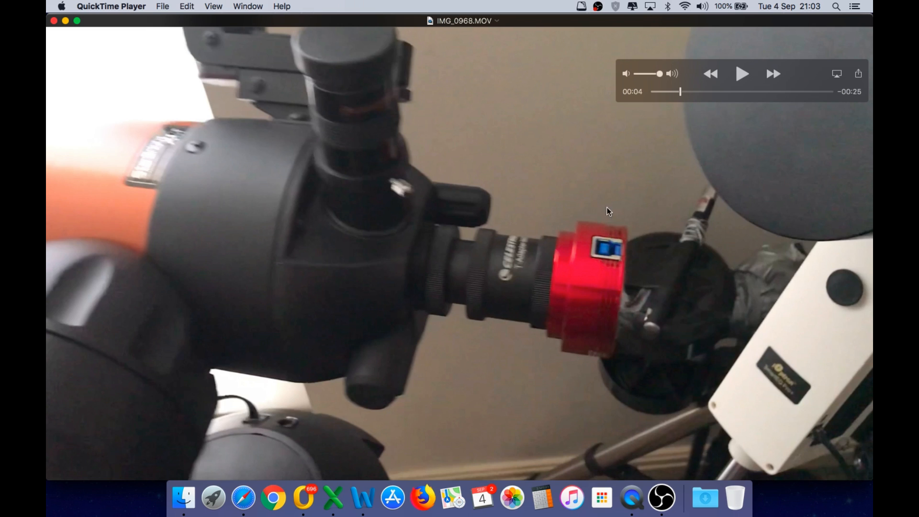
{"action": "mouse_move", "coordinate": [567, 238]}
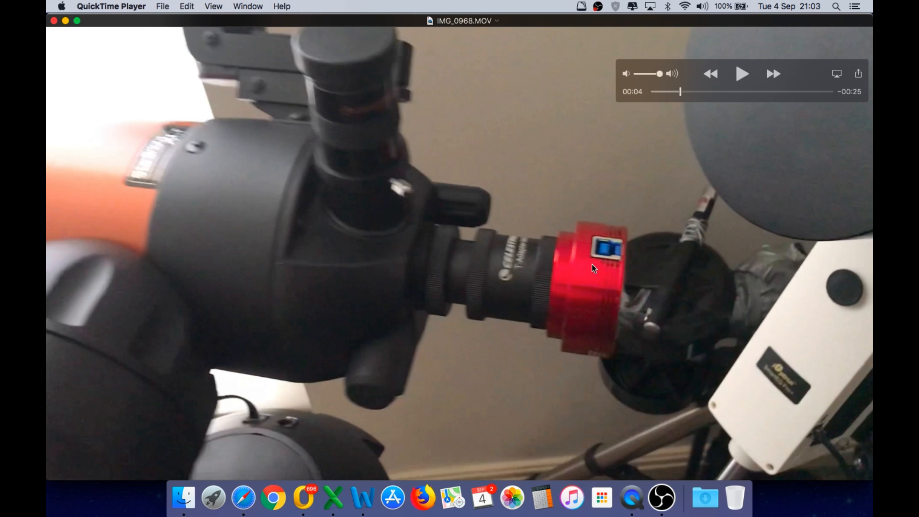
{"action": "mouse_move", "coordinate": [468, 221]}
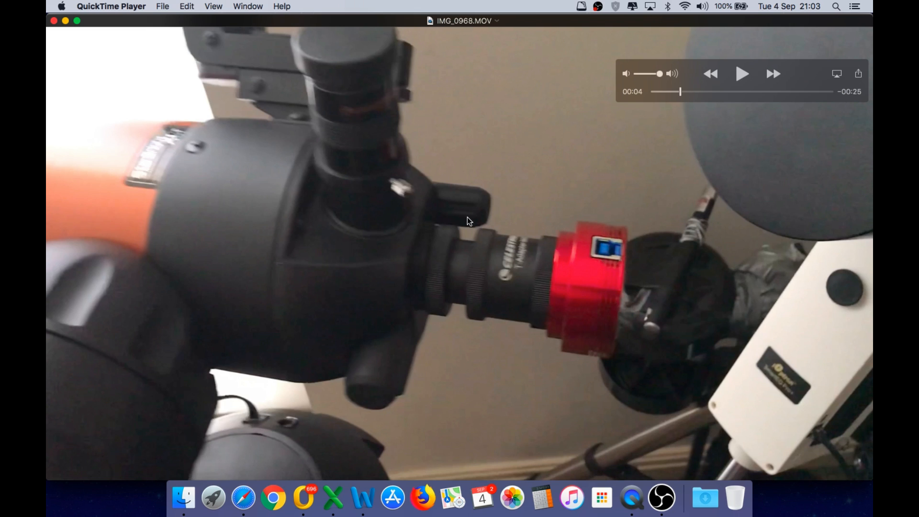
{"action": "mouse_move", "coordinate": [600, 296]}
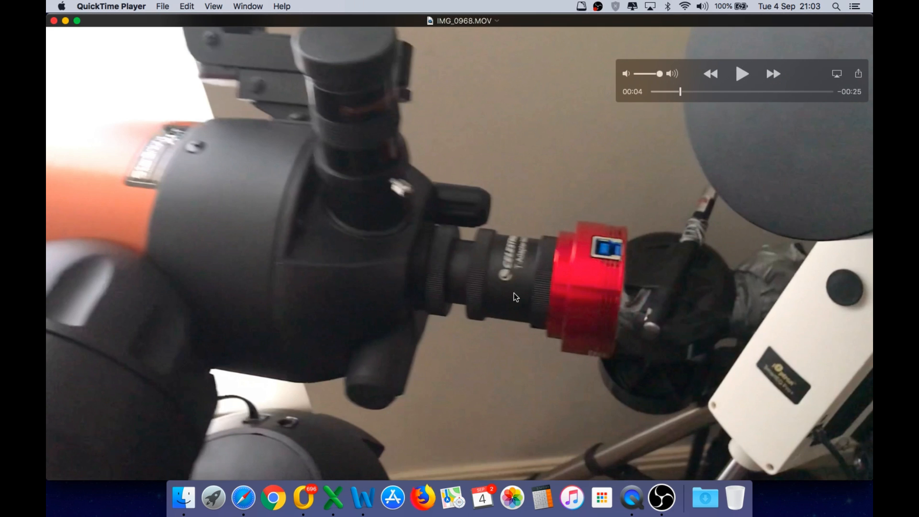
{"action": "mouse_move", "coordinate": [581, 297]}
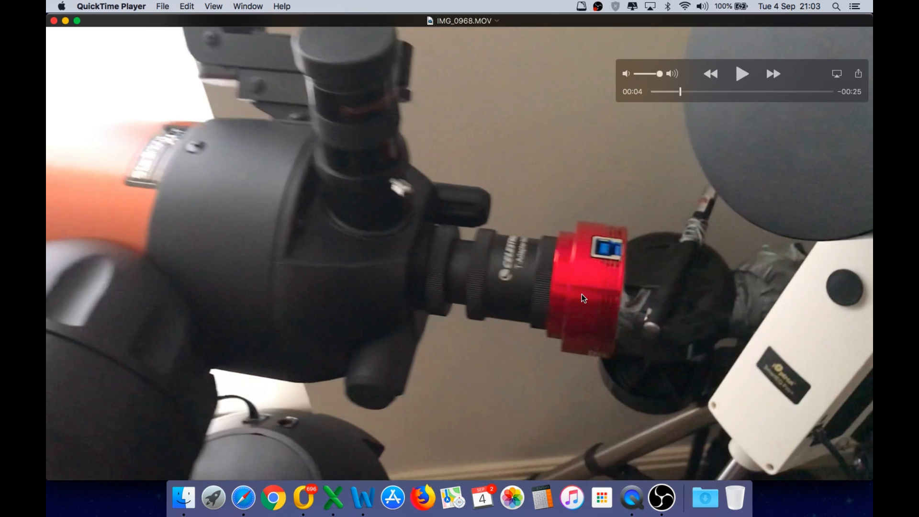
{"action": "mouse_move", "coordinate": [374, 394]}
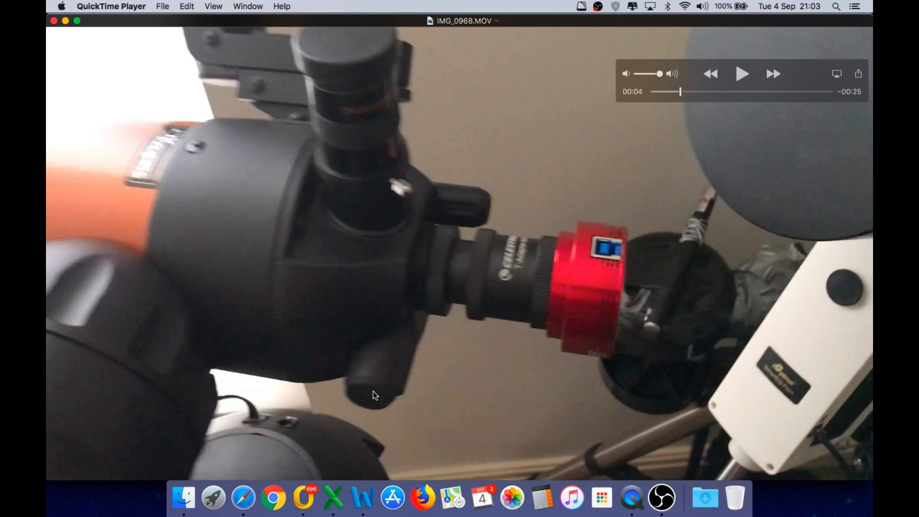
{"action": "mouse_move", "coordinate": [356, 87]}
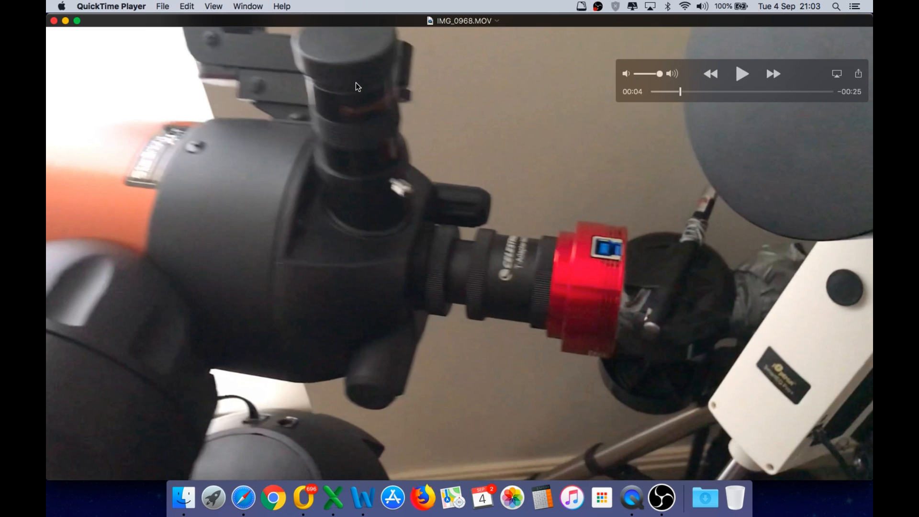
{"action": "mouse_move", "coordinate": [451, 279]}
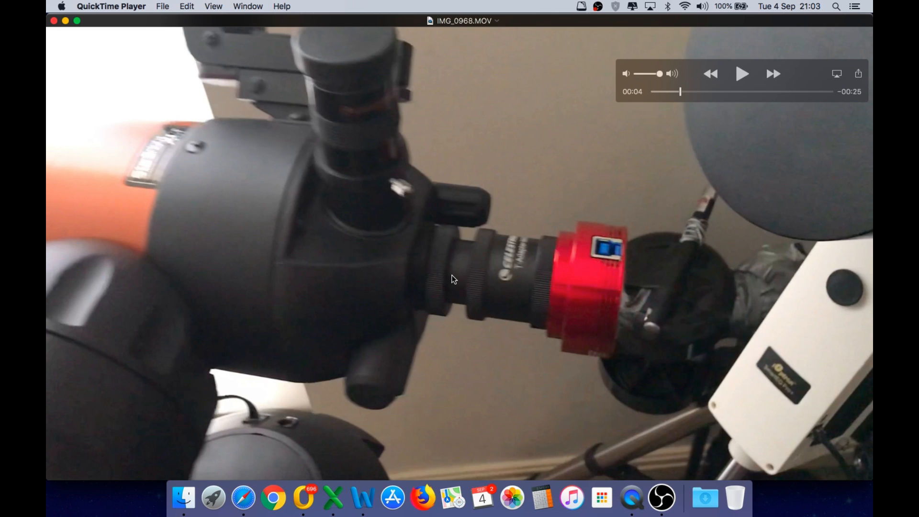
{"action": "mouse_move", "coordinate": [411, 367]}
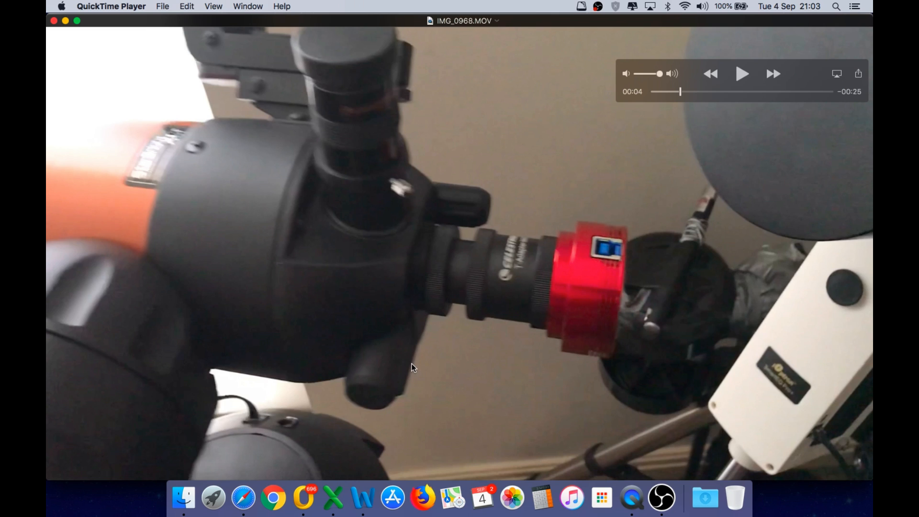
{"action": "mouse_move", "coordinate": [698, 128]}
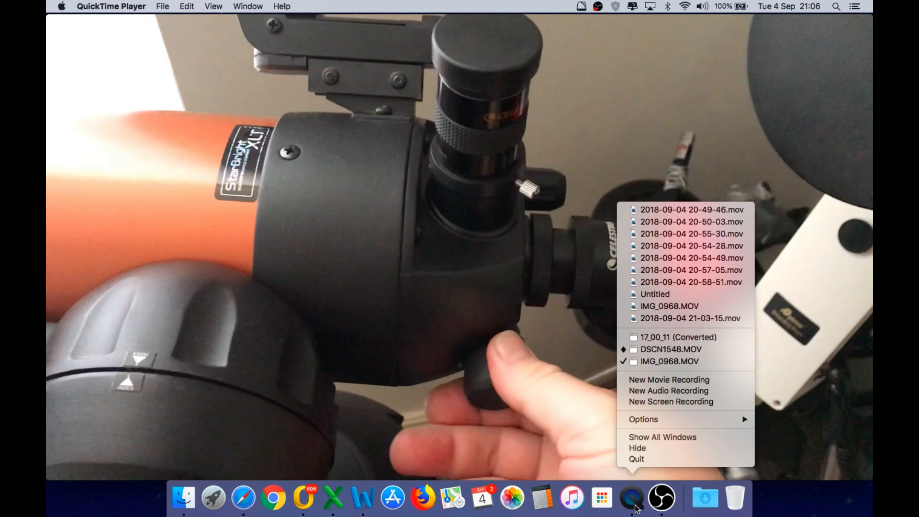
- Show DSCN1548.MOV, then the 17_00_11 (Converted) close-up, then return to DSCN1548.MOV
{"action": "left_click", "coordinate": [663, 350]}
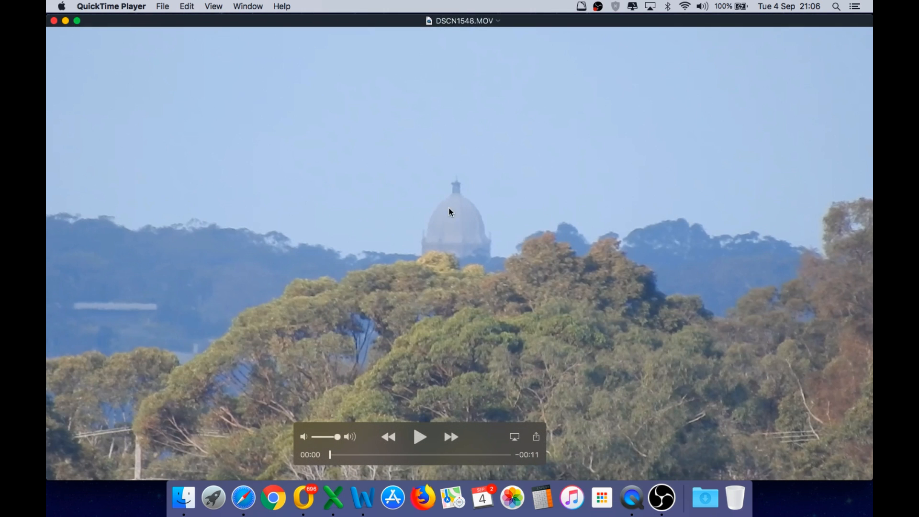
{"action": "mouse_move", "coordinate": [429, 217]}
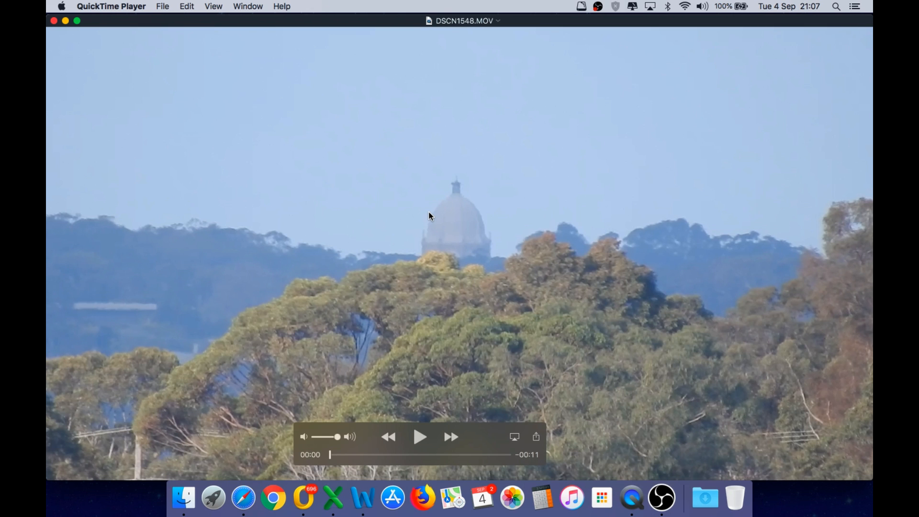
{"action": "right_click", "coordinate": [631, 498]}
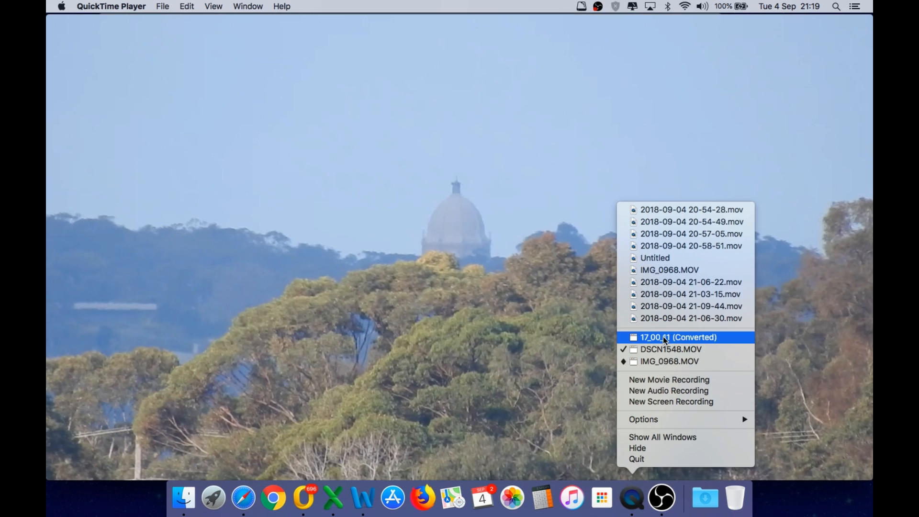
{"action": "left_click", "coordinate": [678, 337]}
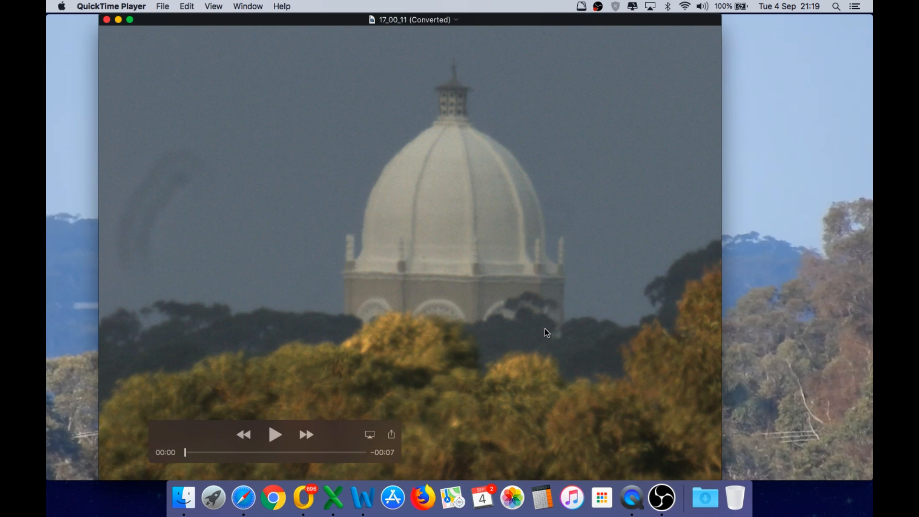
{"action": "right_click", "coordinate": [634, 502]}
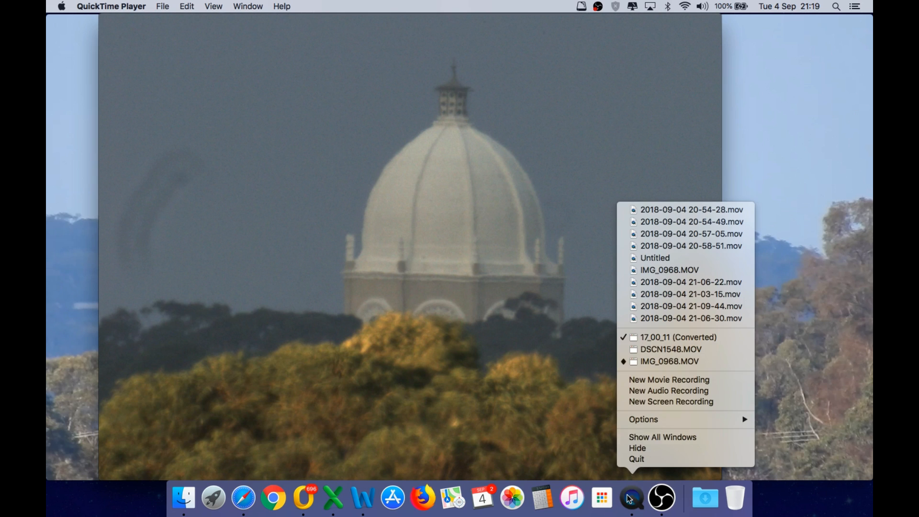
{"action": "left_click", "coordinate": [659, 349]}
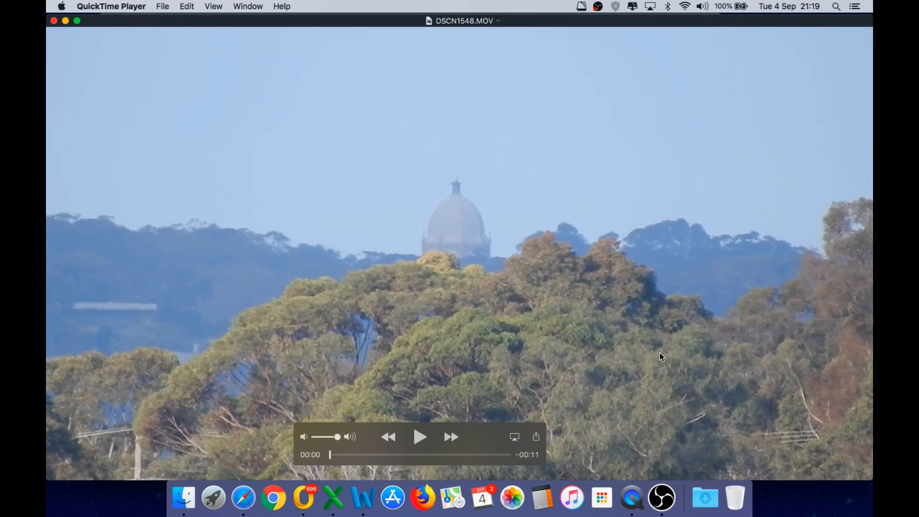
{"action": "mouse_move", "coordinate": [661, 505]}
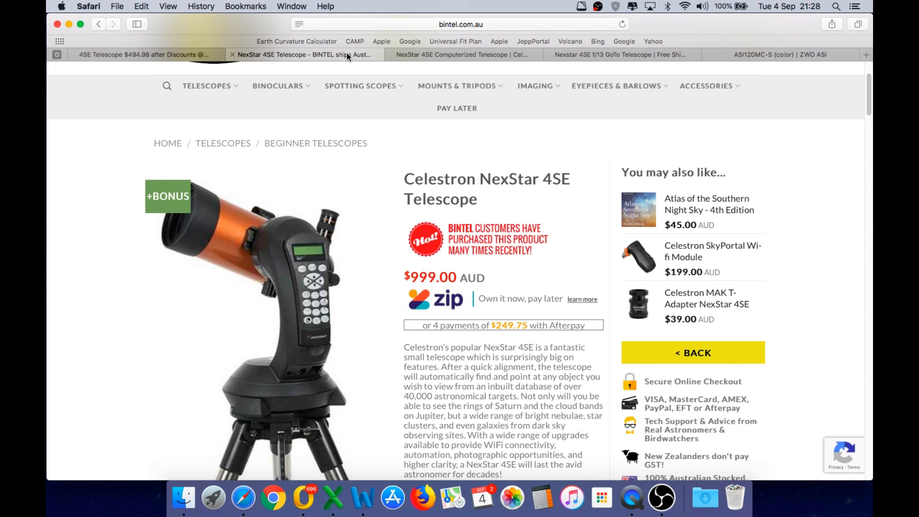
{"action": "mouse_move", "coordinate": [385, 68]}
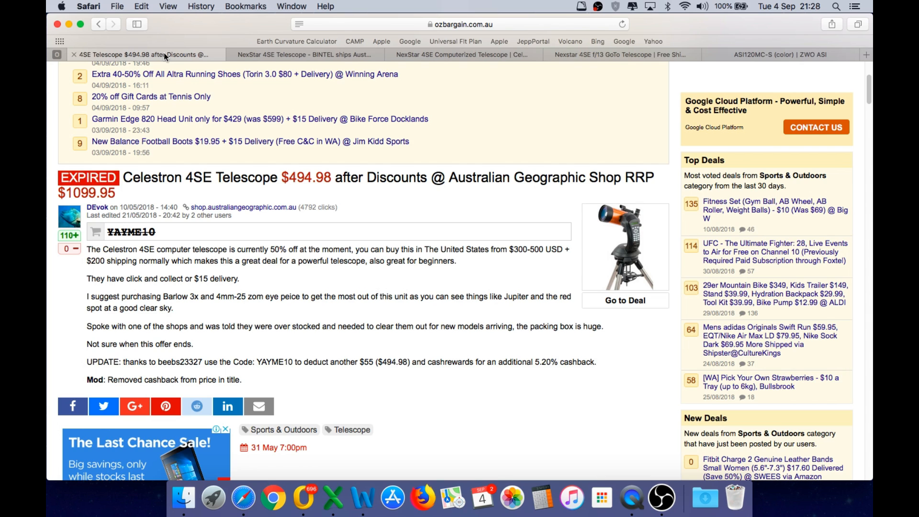
{"action": "mouse_move", "coordinate": [308, 148]}
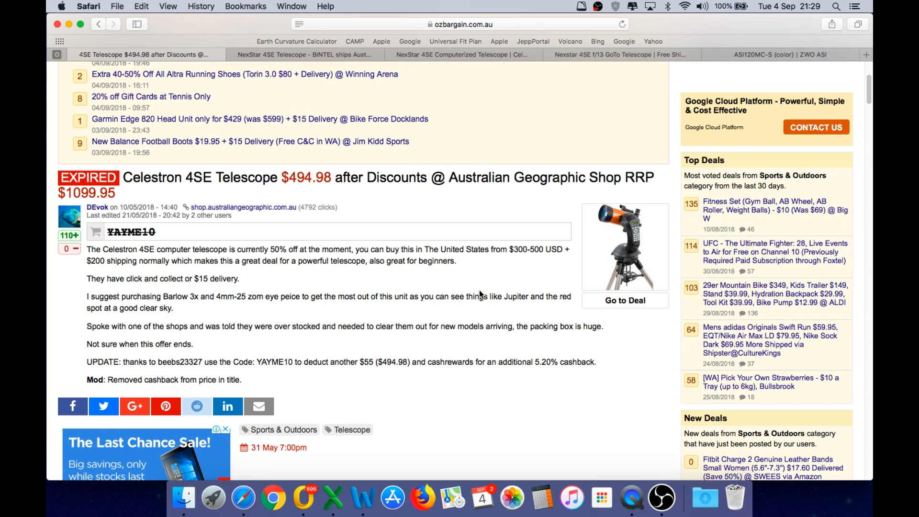
{"action": "mouse_move", "coordinate": [627, 229]}
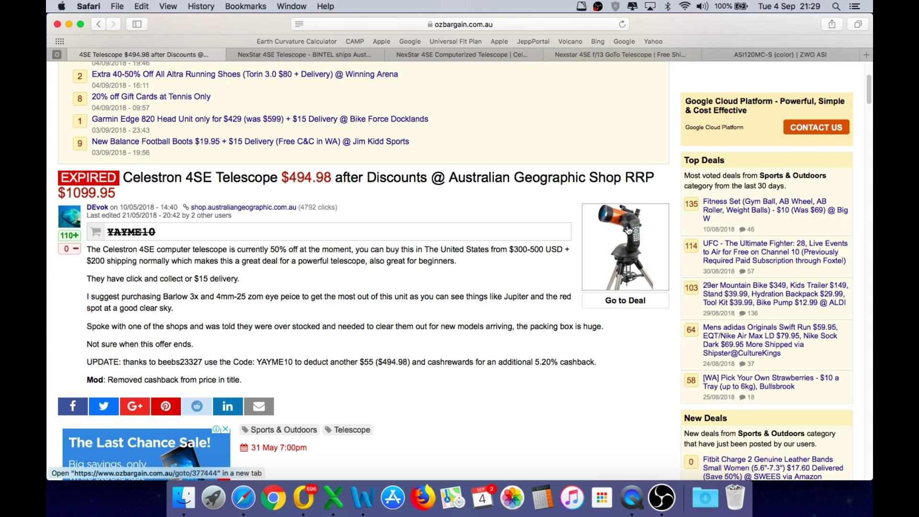
{"action": "mouse_move", "coordinate": [619, 236]}
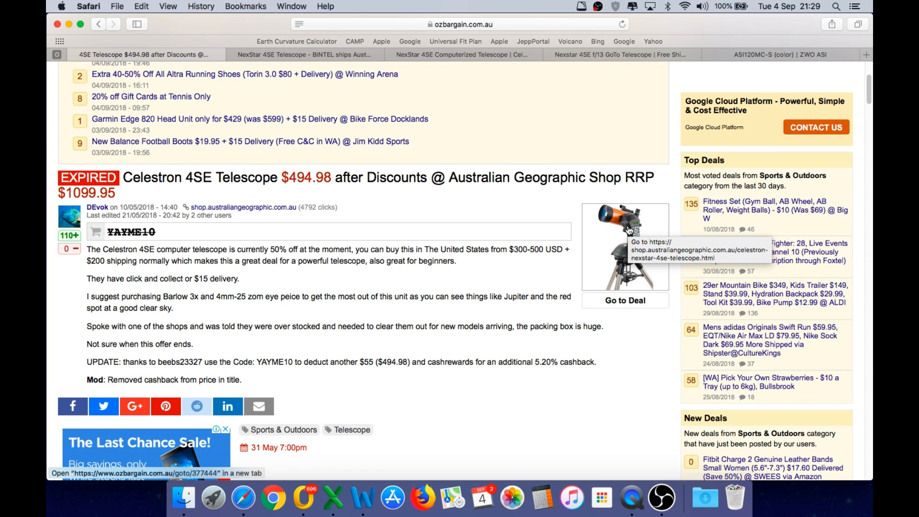
{"action": "mouse_move", "coordinate": [339, 194]}
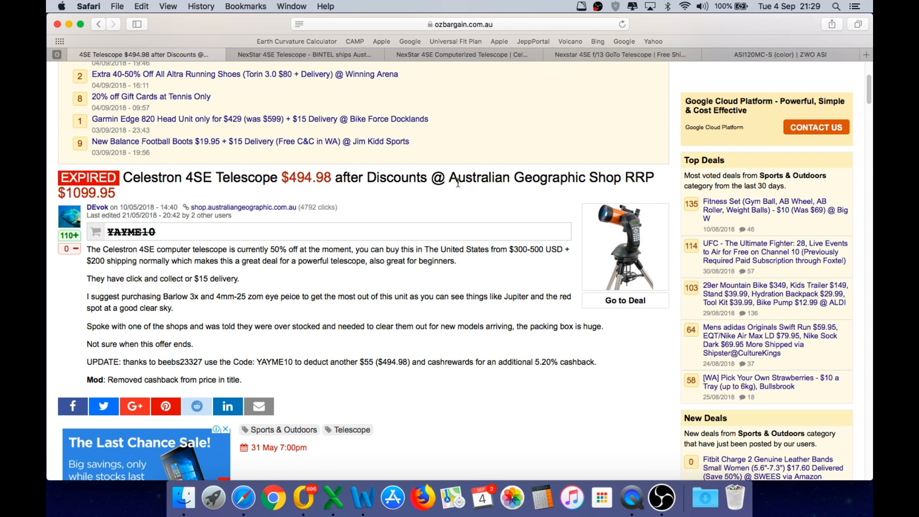
{"action": "mouse_move", "coordinate": [648, 183]}
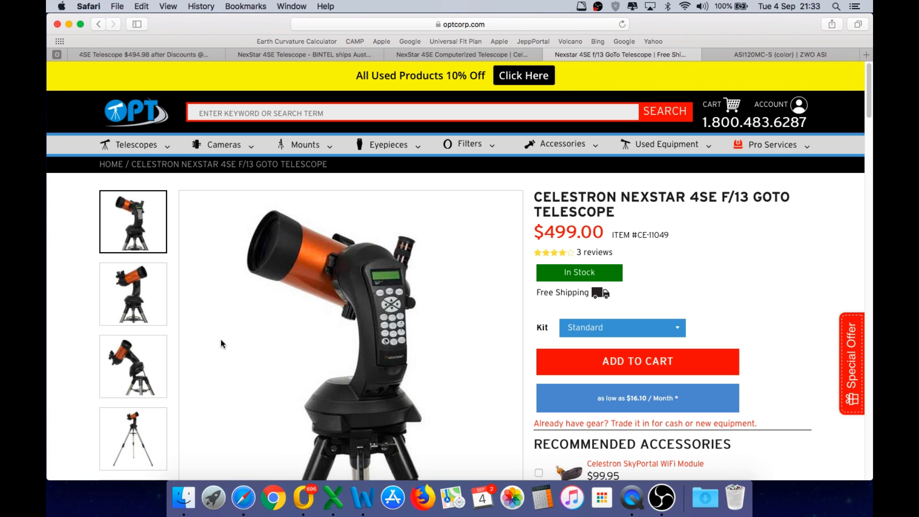
{"action": "mouse_move", "coordinate": [550, 258]}
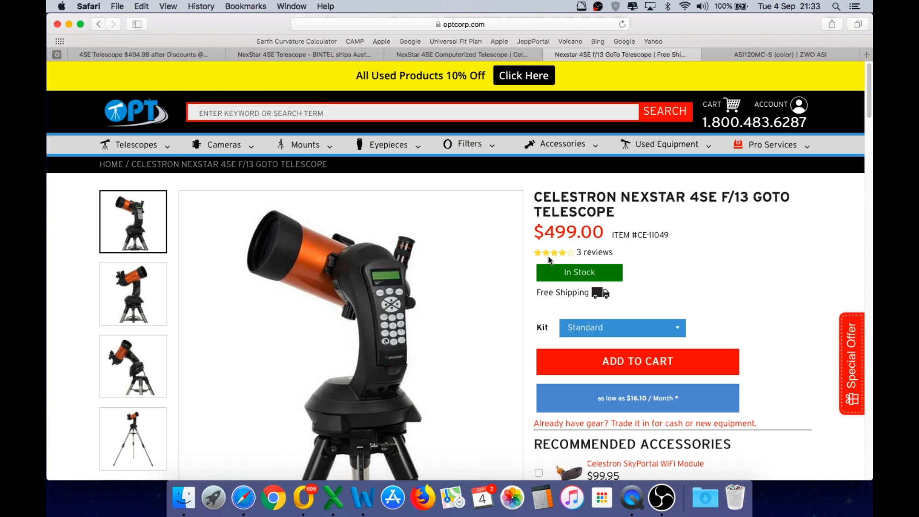
{"action": "mouse_move", "coordinate": [246, 196]}
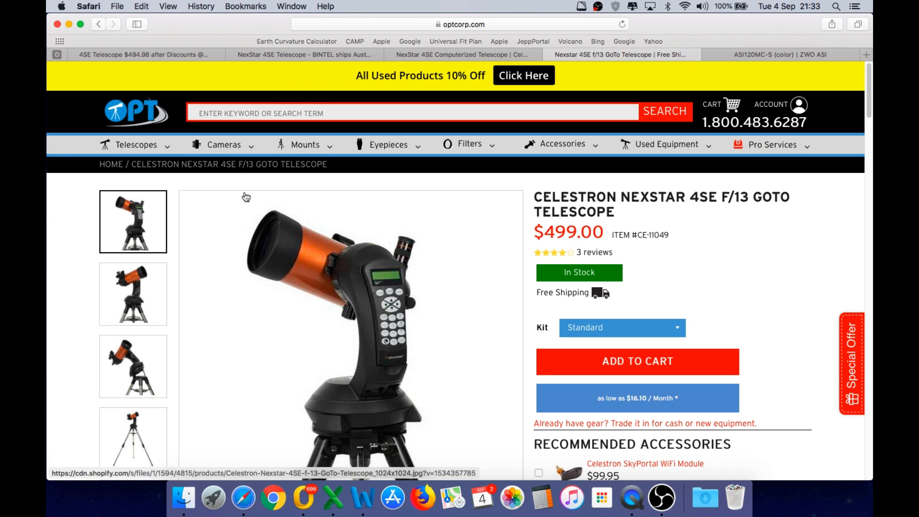
{"action": "mouse_move", "coordinate": [111, 135]}
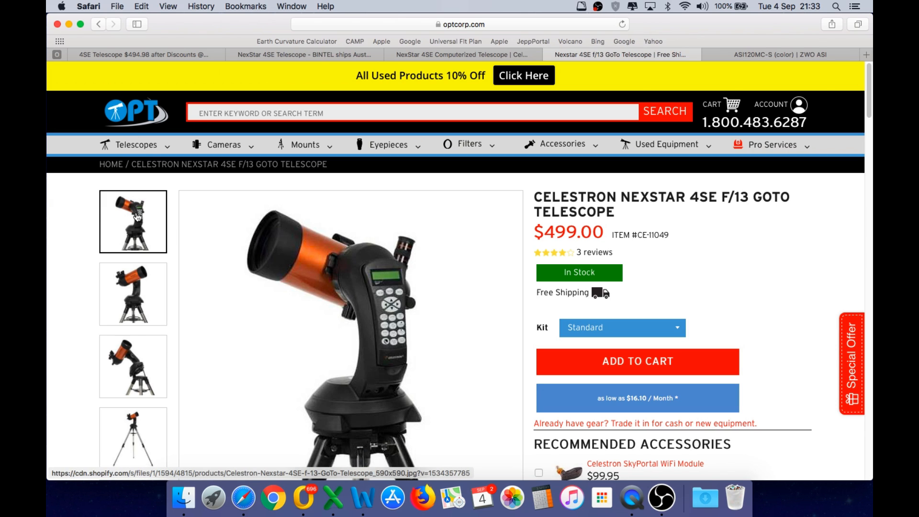
- Flip between the second and tilted third NexStar 4SE photos, ending on the tilted one
{"action": "left_click", "coordinate": [133, 293]}
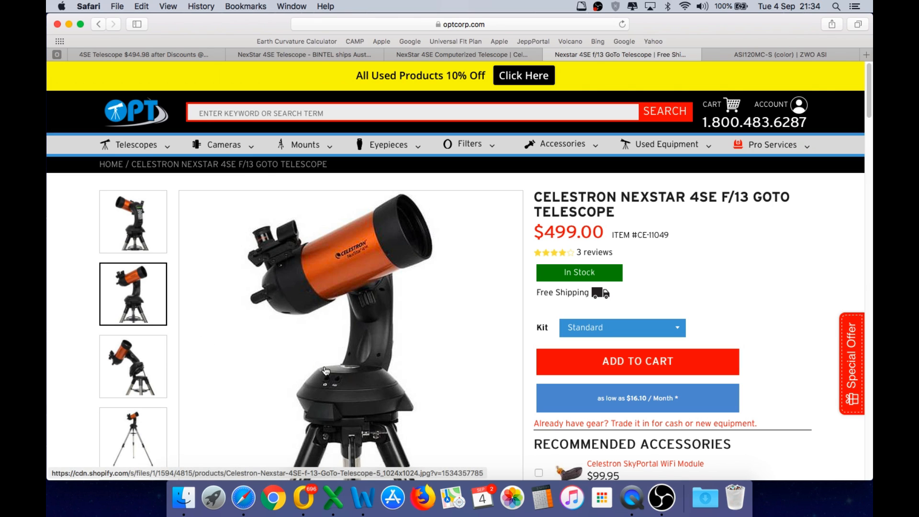
{"action": "mouse_move", "coordinate": [363, 372]}
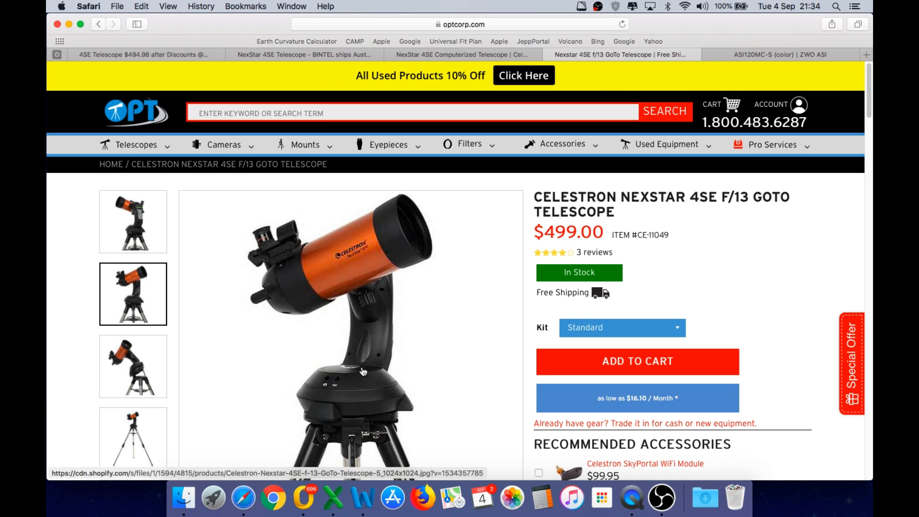
{"action": "mouse_move", "coordinate": [512, 381]}
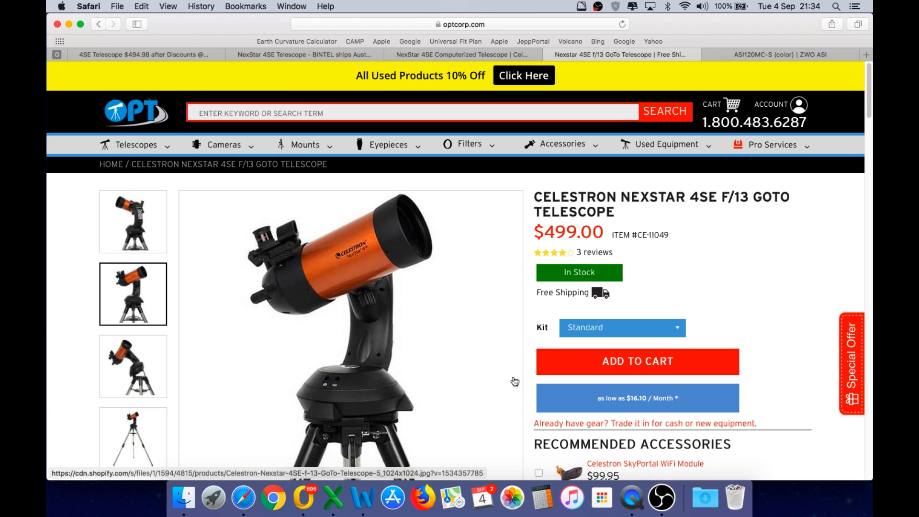
{"action": "left_click", "coordinate": [133, 366]}
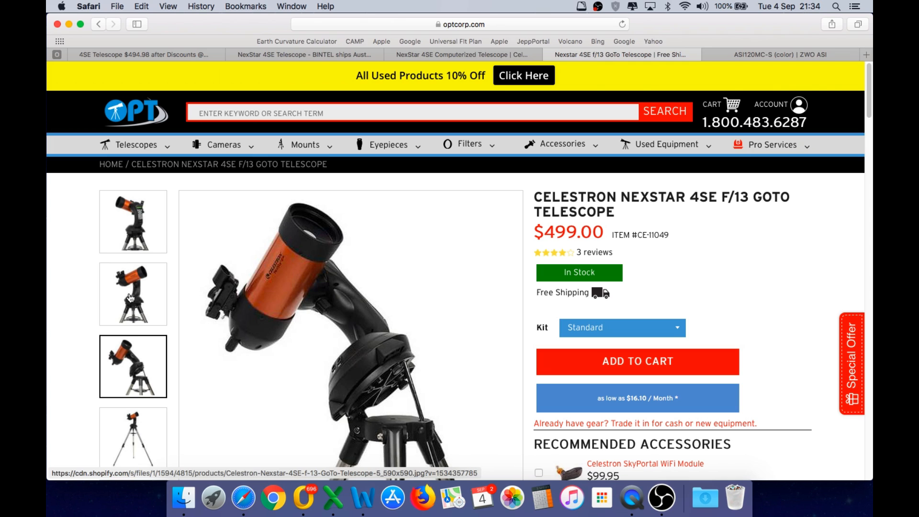
{"action": "left_click", "coordinate": [133, 294]}
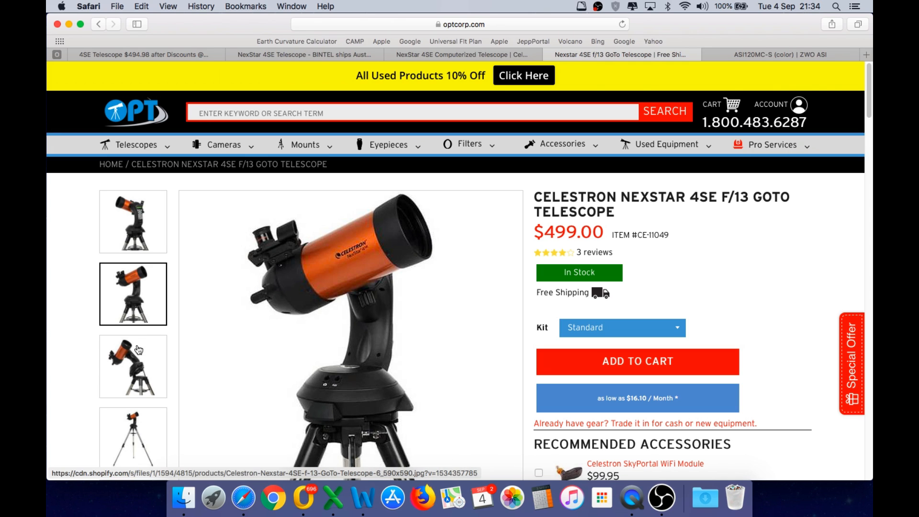
{"action": "left_click", "coordinate": [133, 366]}
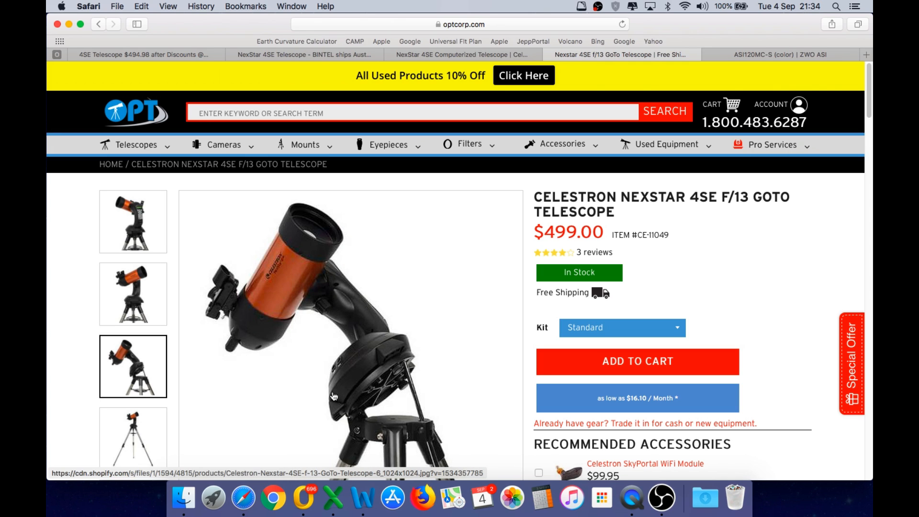
{"action": "mouse_move", "coordinate": [399, 363]}
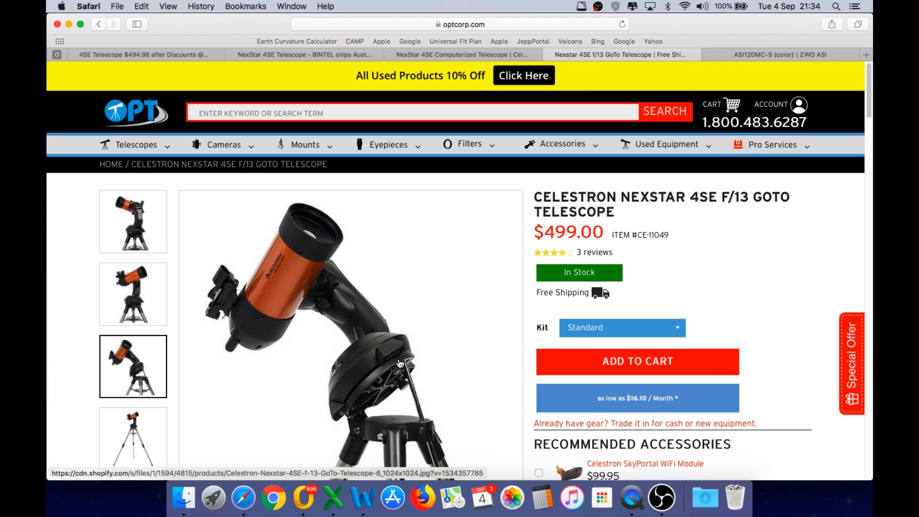
{"action": "mouse_move", "coordinate": [383, 379]}
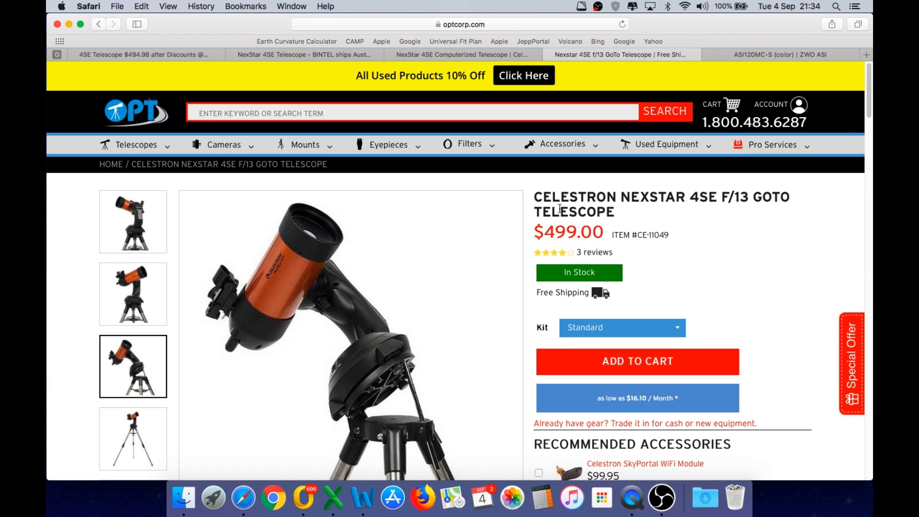
{"action": "mouse_move", "coordinate": [289, 340]}
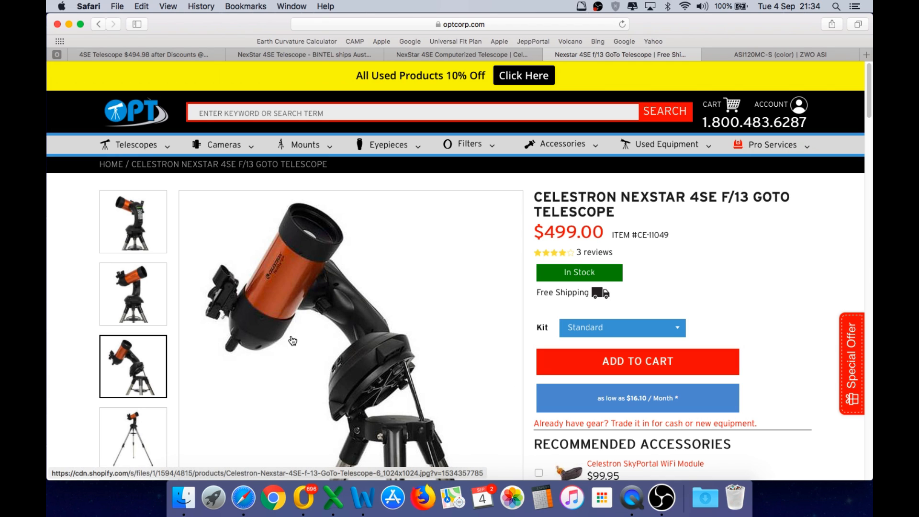
{"action": "mouse_move", "coordinate": [351, 343]}
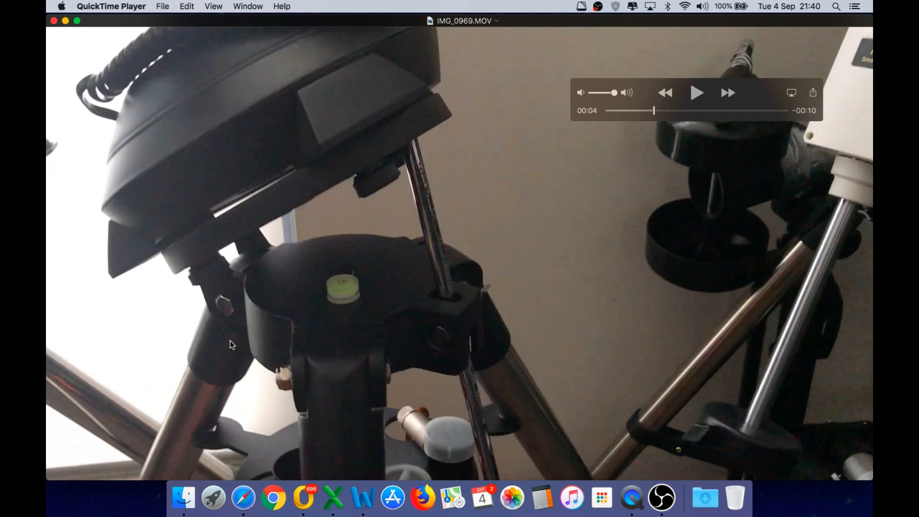
{"action": "mouse_move", "coordinate": [347, 279]}
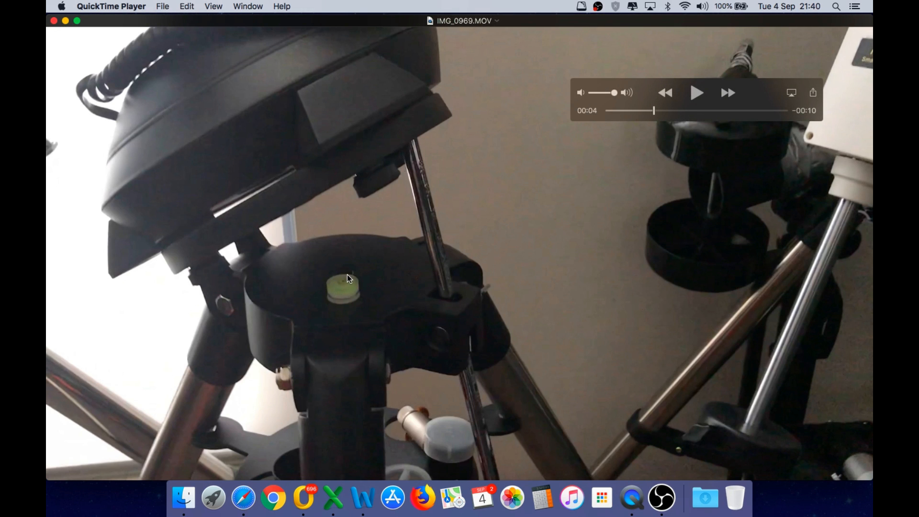
{"action": "mouse_move", "coordinate": [265, 249]}
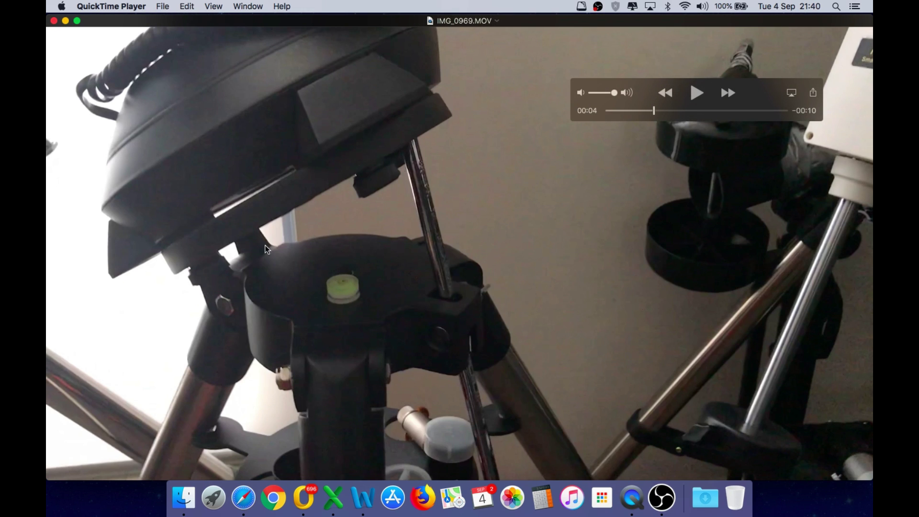
{"action": "mouse_move", "coordinate": [496, 423]}
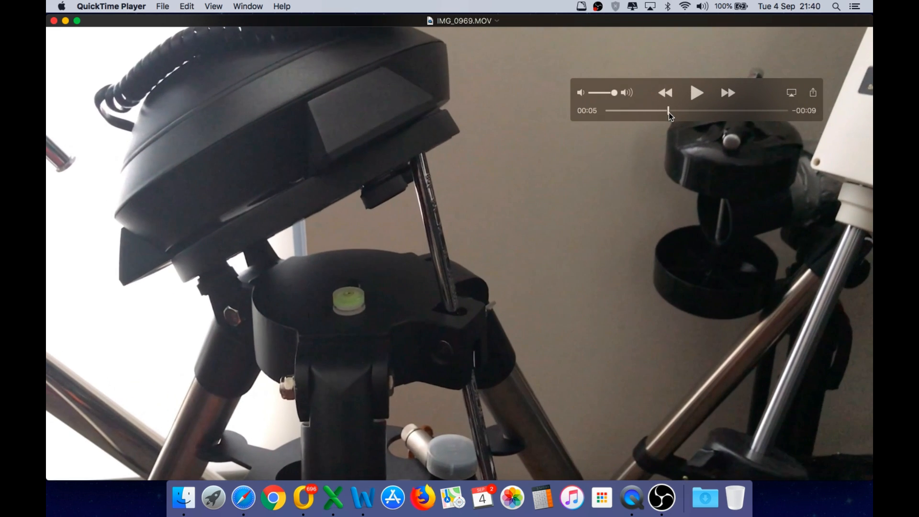
- Scrub IMG_0969.MOV forward to about 00:09, where a hand is at the tripod base
{"action": "left_click_drag", "start_coordinate": [668, 110], "coordinate": [690, 111]}
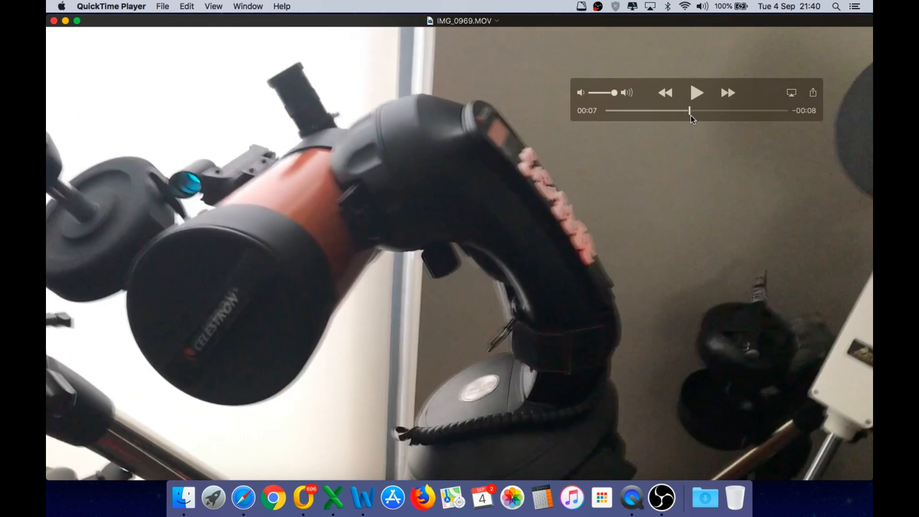
{"action": "left_click_drag", "start_coordinate": [689, 110], "coordinate": [719, 111]}
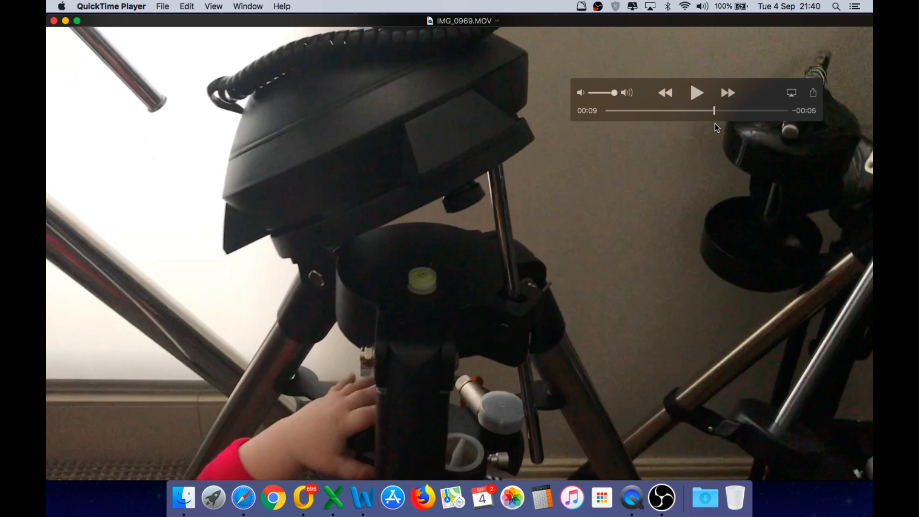
{"action": "mouse_move", "coordinate": [348, 452]}
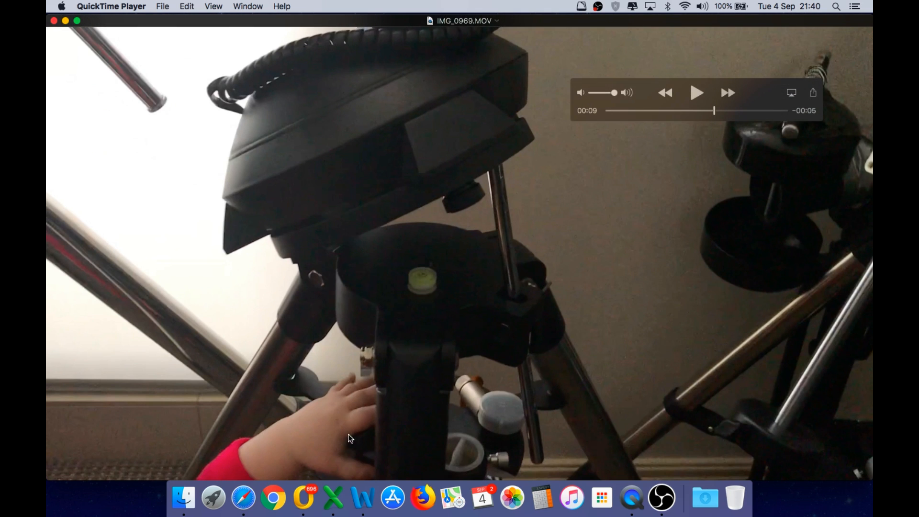
{"action": "mouse_move", "coordinate": [227, 451]}
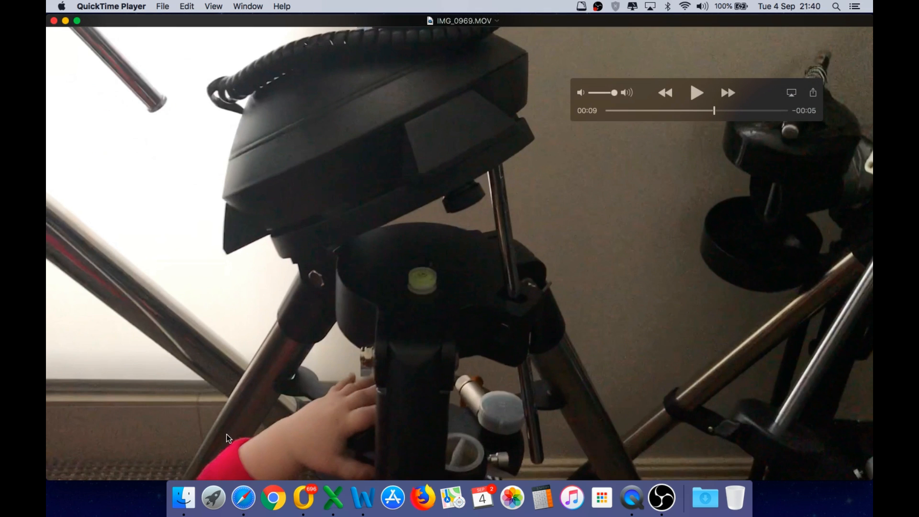
{"action": "mouse_move", "coordinate": [421, 437]}
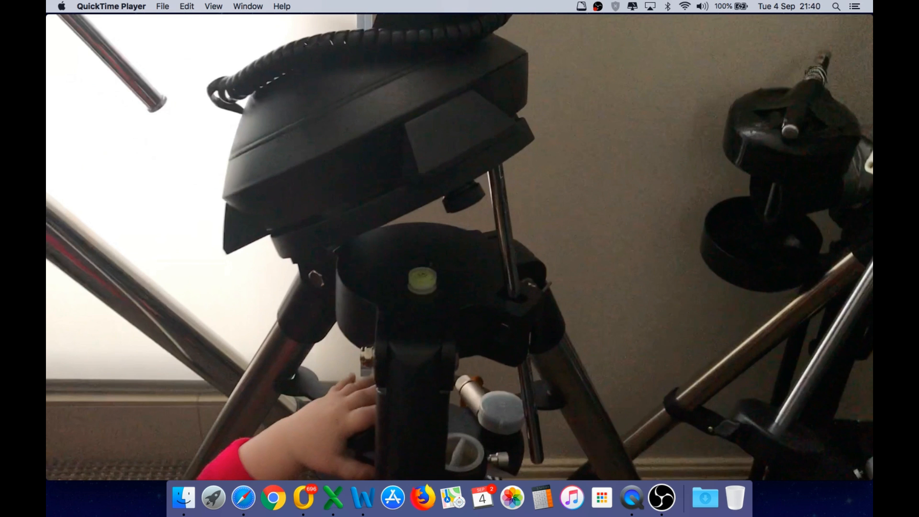
{"action": "mouse_move", "coordinate": [423, 406]}
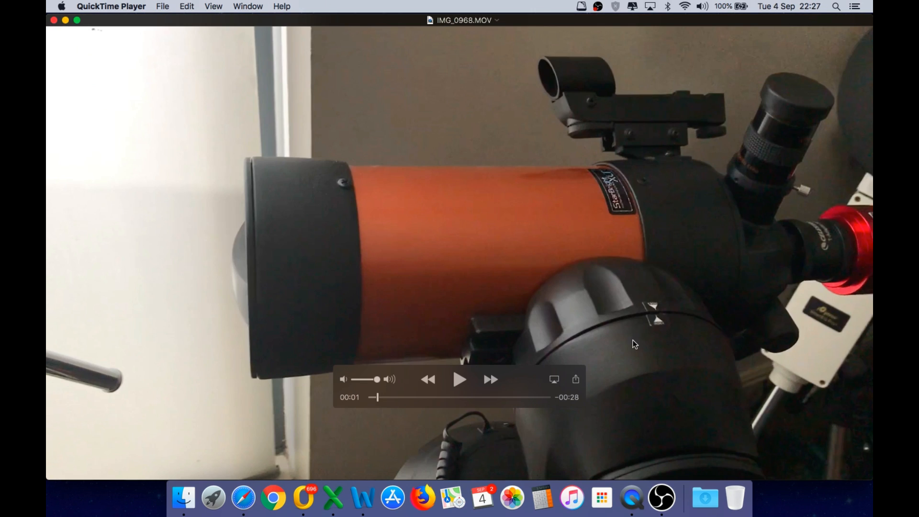
{"action": "mouse_move", "coordinate": [622, 271]}
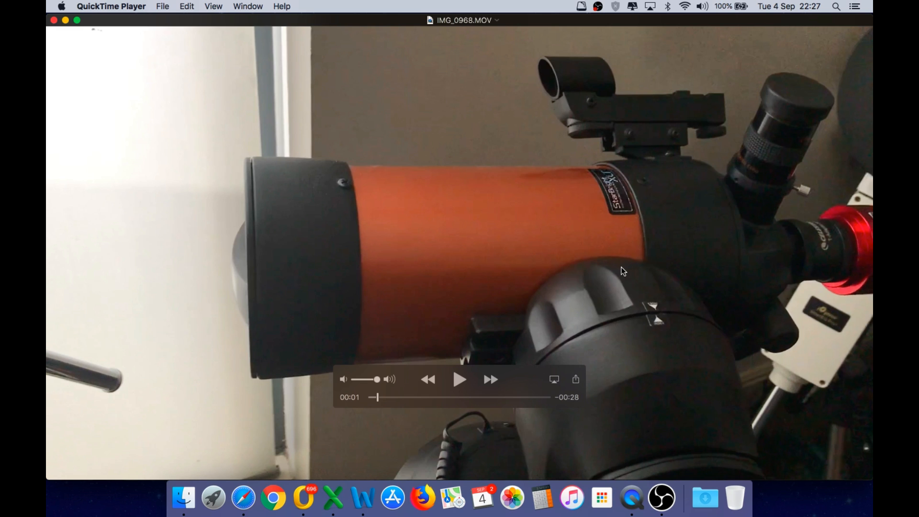
{"action": "mouse_move", "coordinate": [486, 345]}
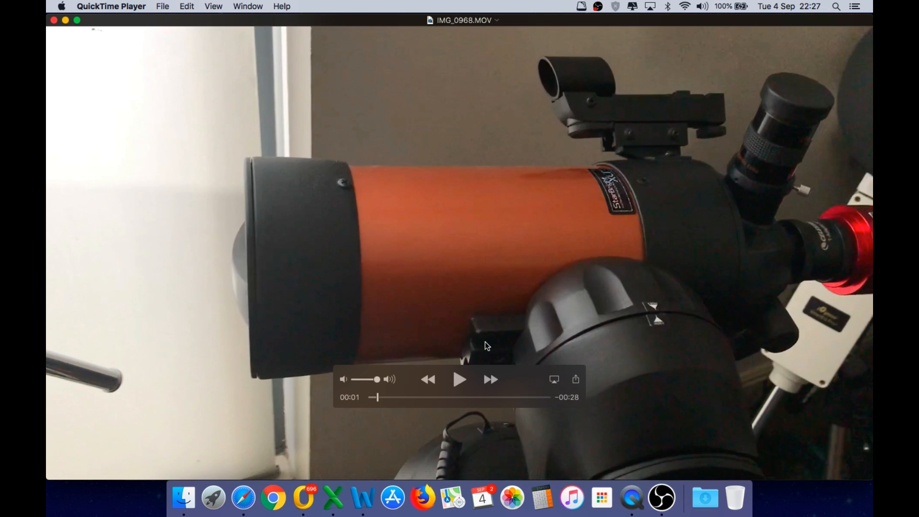
{"action": "mouse_move", "coordinate": [630, 337]}
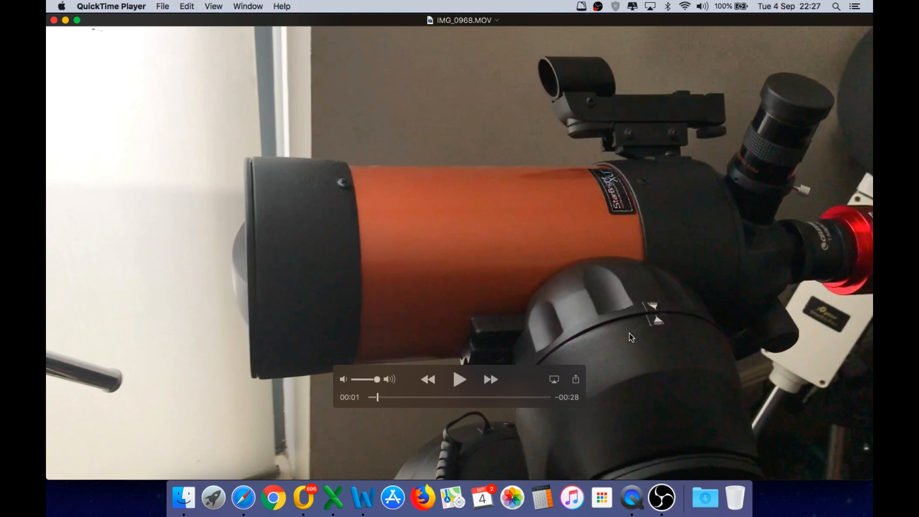
{"action": "mouse_move", "coordinate": [712, 316]}
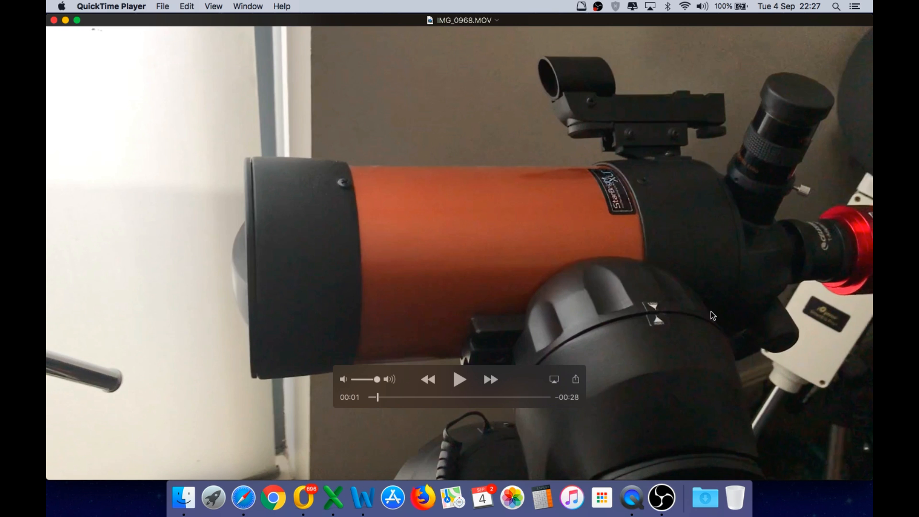
{"action": "mouse_move", "coordinate": [605, 286]}
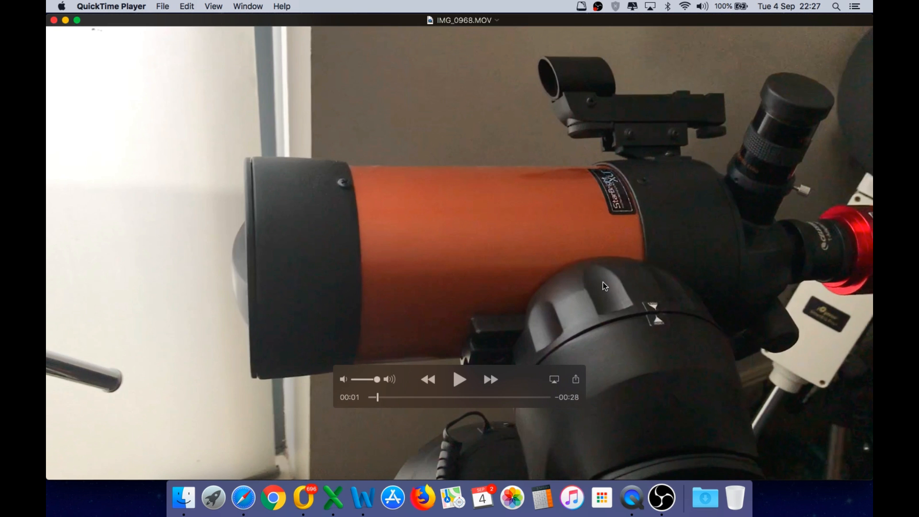
{"action": "mouse_move", "coordinate": [609, 245]}
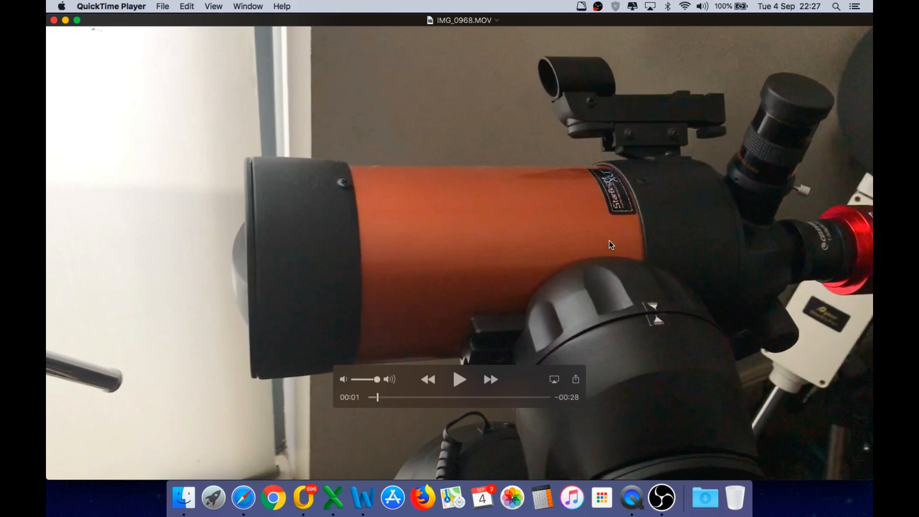